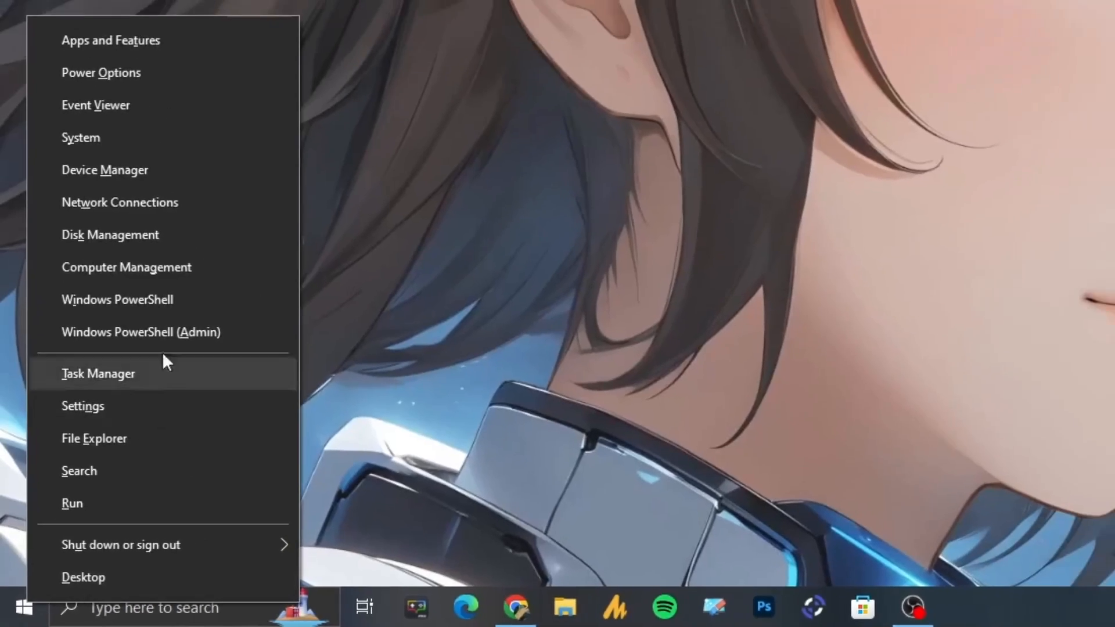
- Launch Device Manager from the Start button's power-user menu
left_click(105, 169)
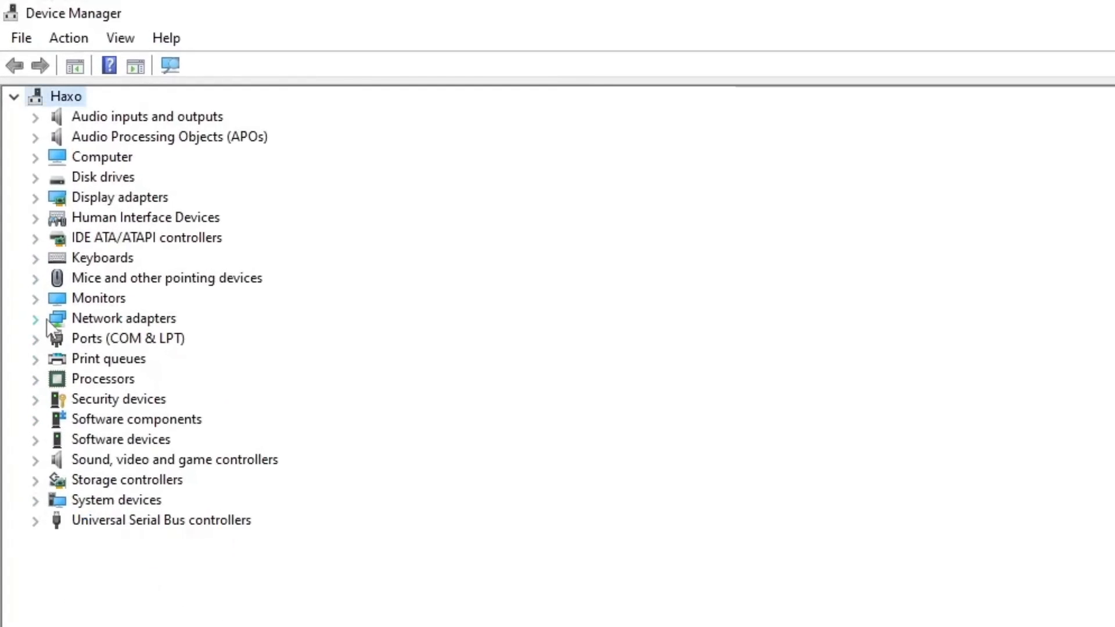
- Expand Network adapters and right-click the Realtek PCIe GbE Family Controller for its actions
left_click(35, 317)
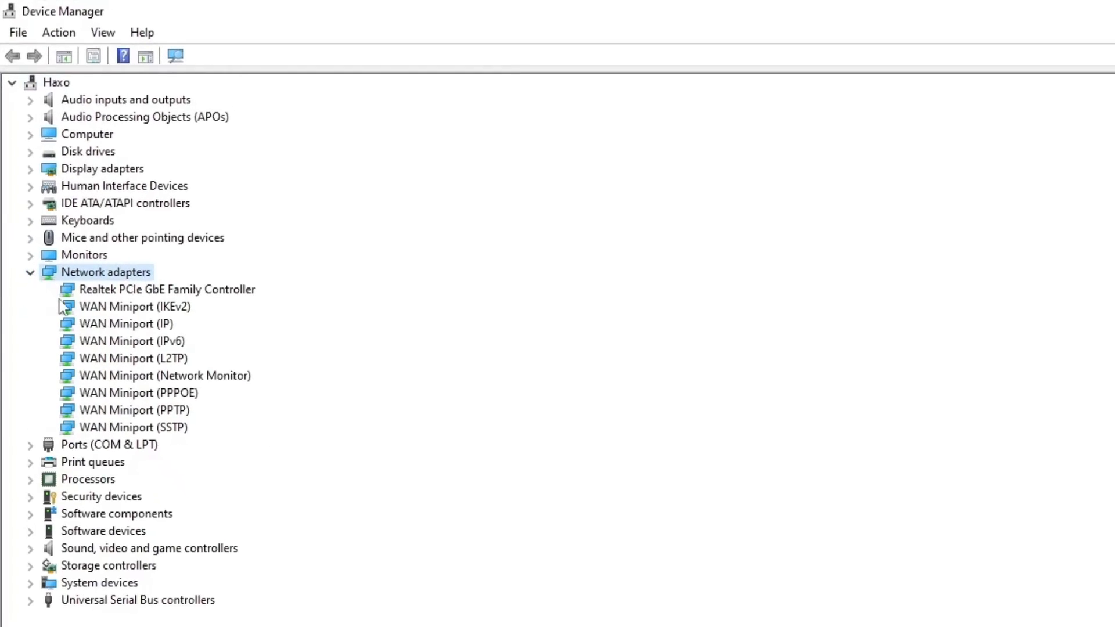
left_click(167, 288)
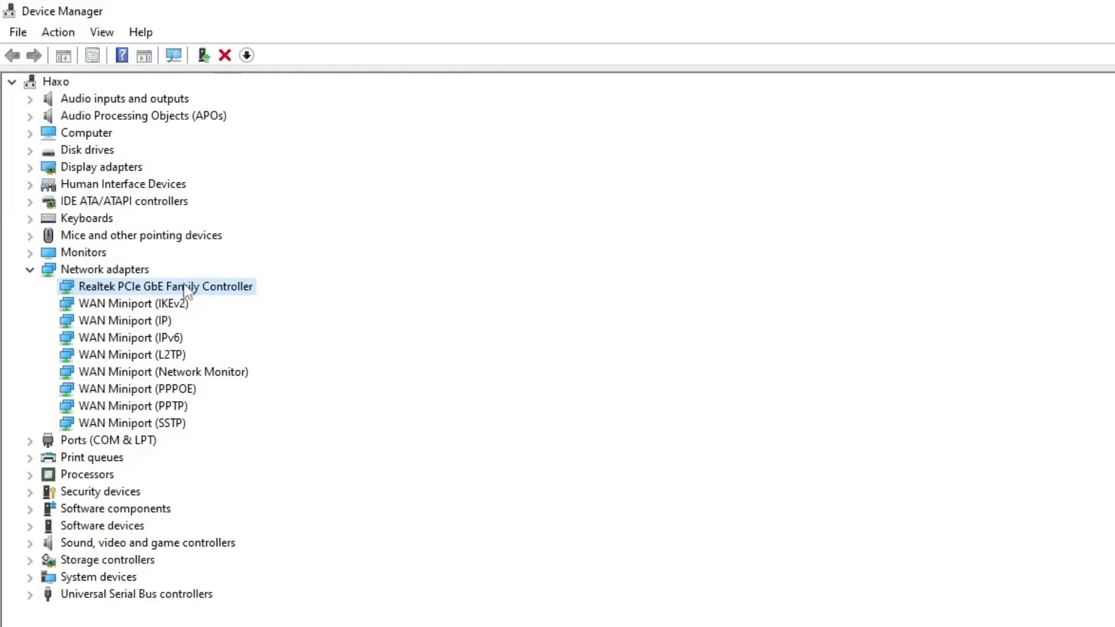
mouse_move(189, 299)
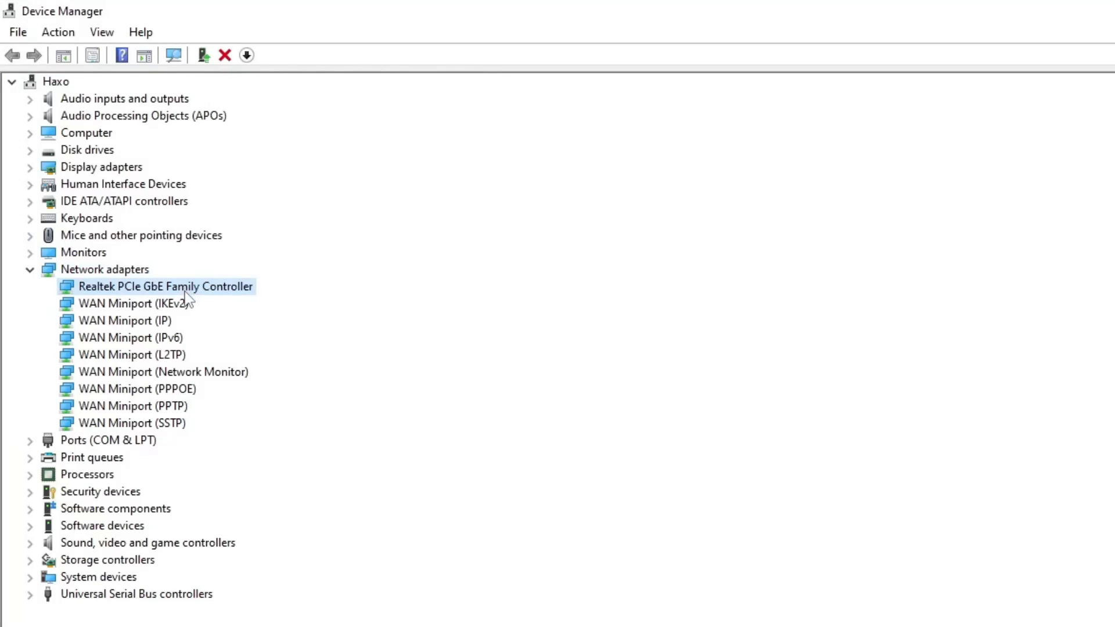
mouse_move(187, 301)
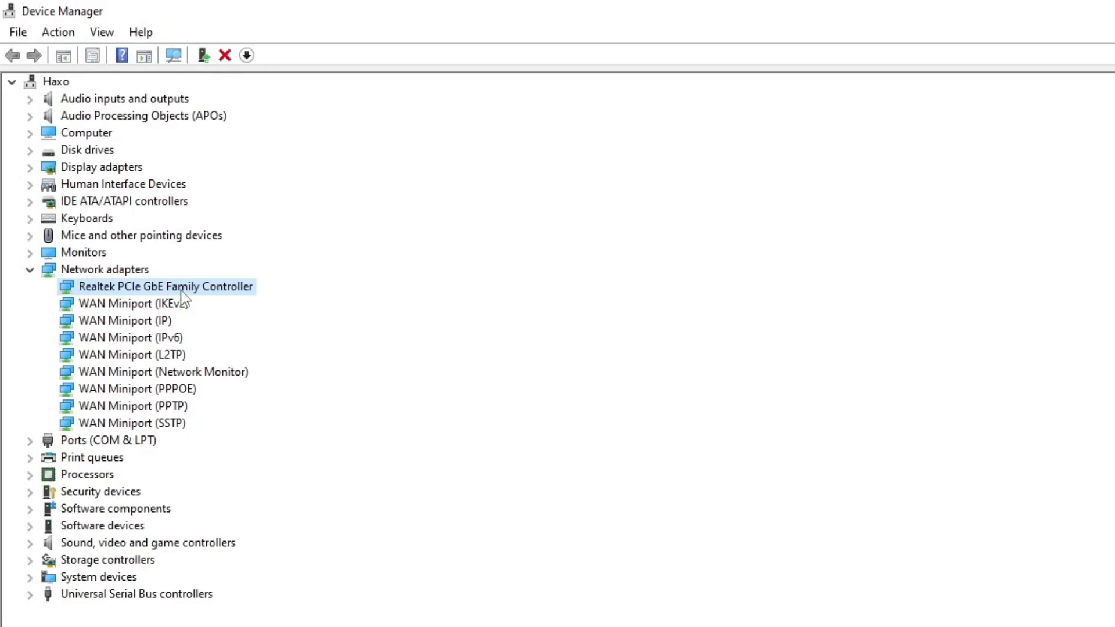
right_click(165, 285)
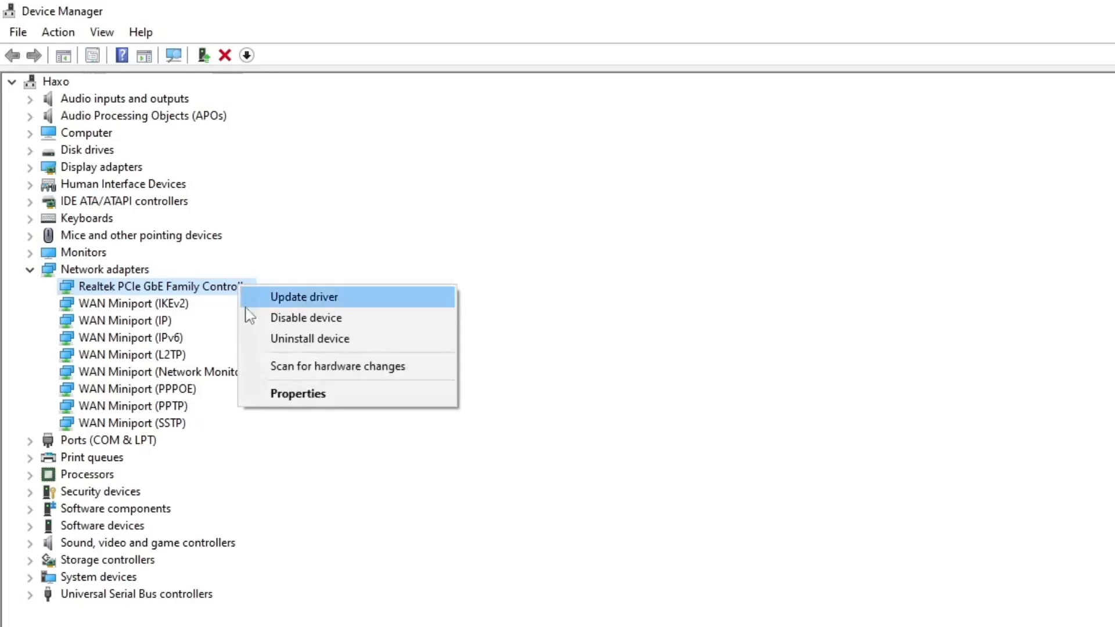
mouse_move(320, 374)
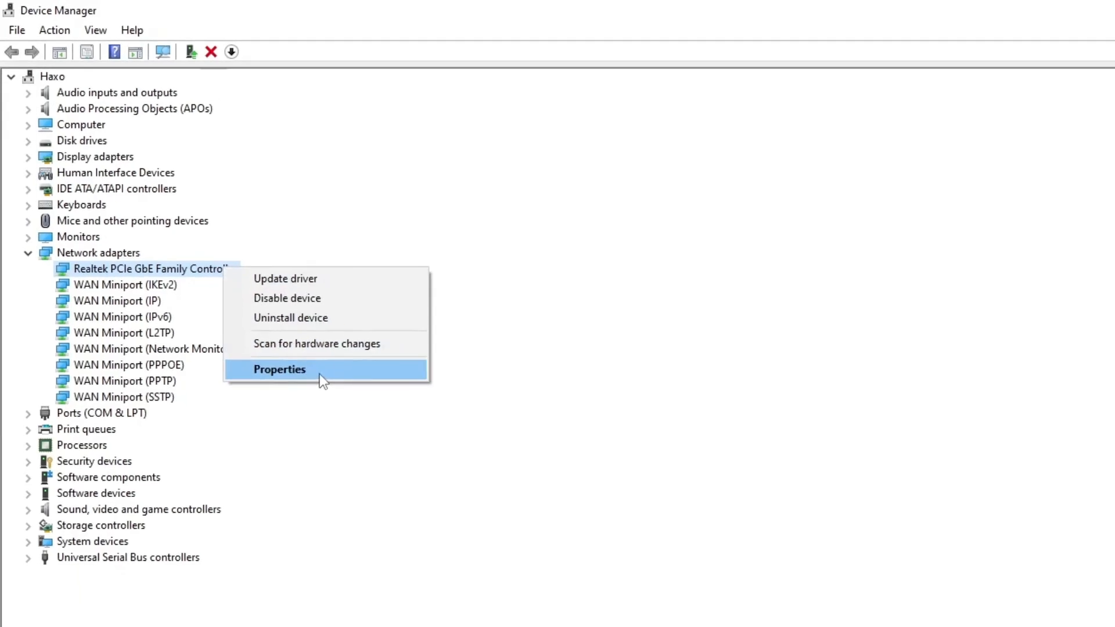
- Open the Realtek controller's Properties, view Advanced and Driver tabs, and search automatically for drivers
left_click(279, 369)
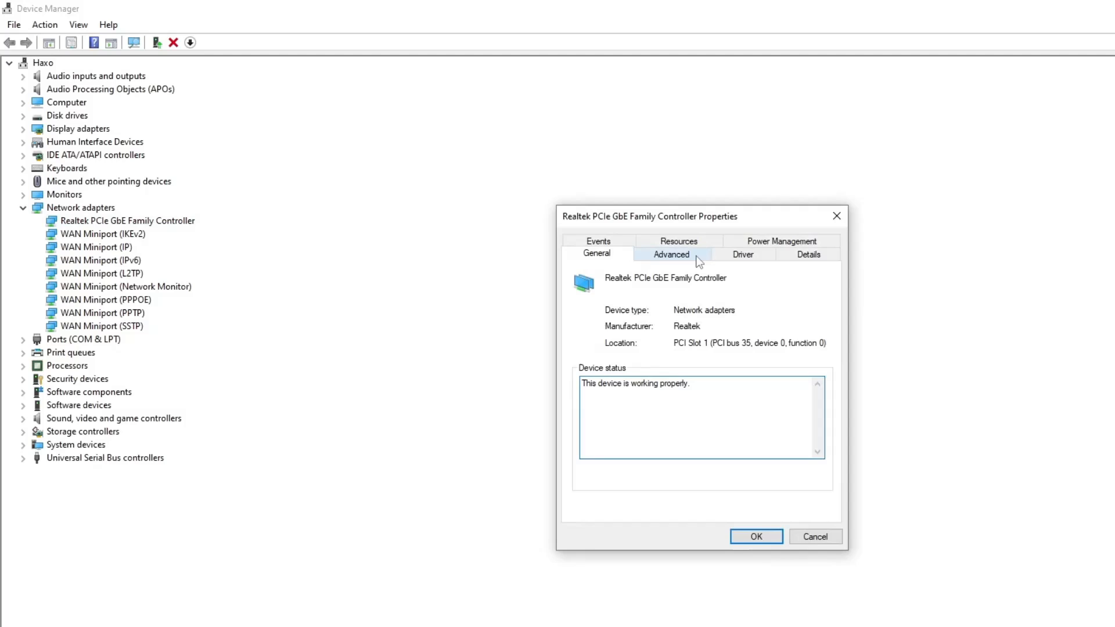
left_click(670, 254)
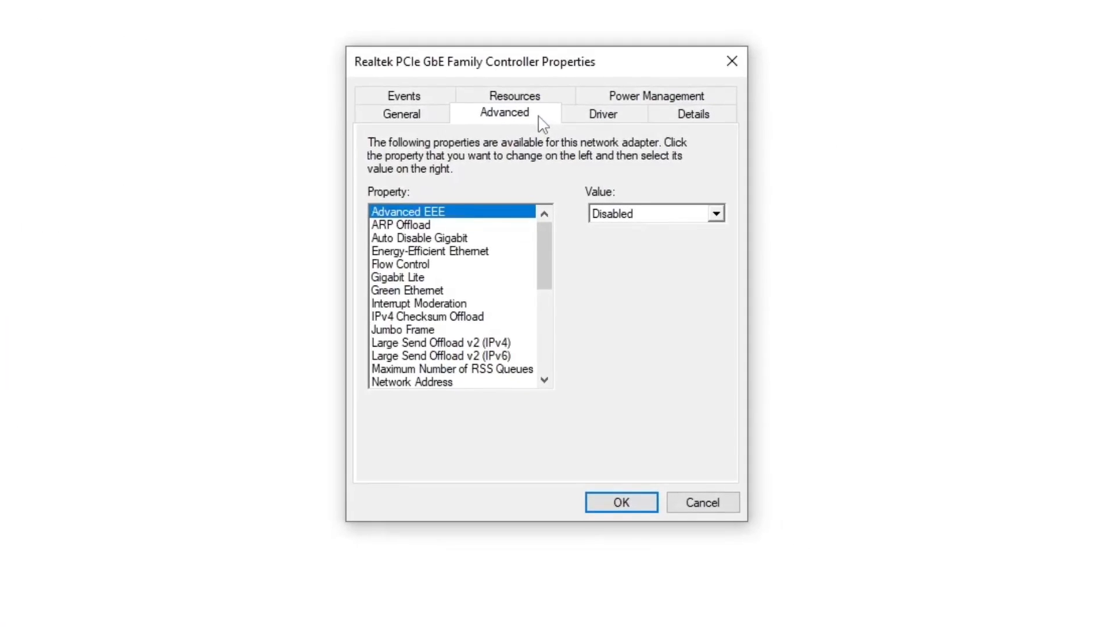
left_click(602, 114)
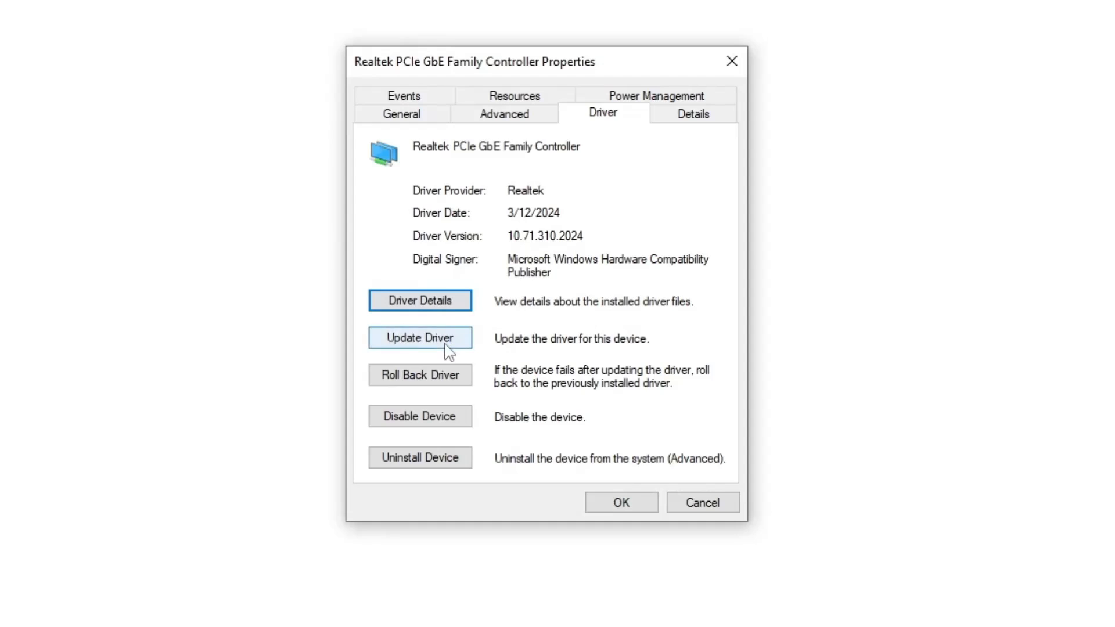
left_click(419, 338)
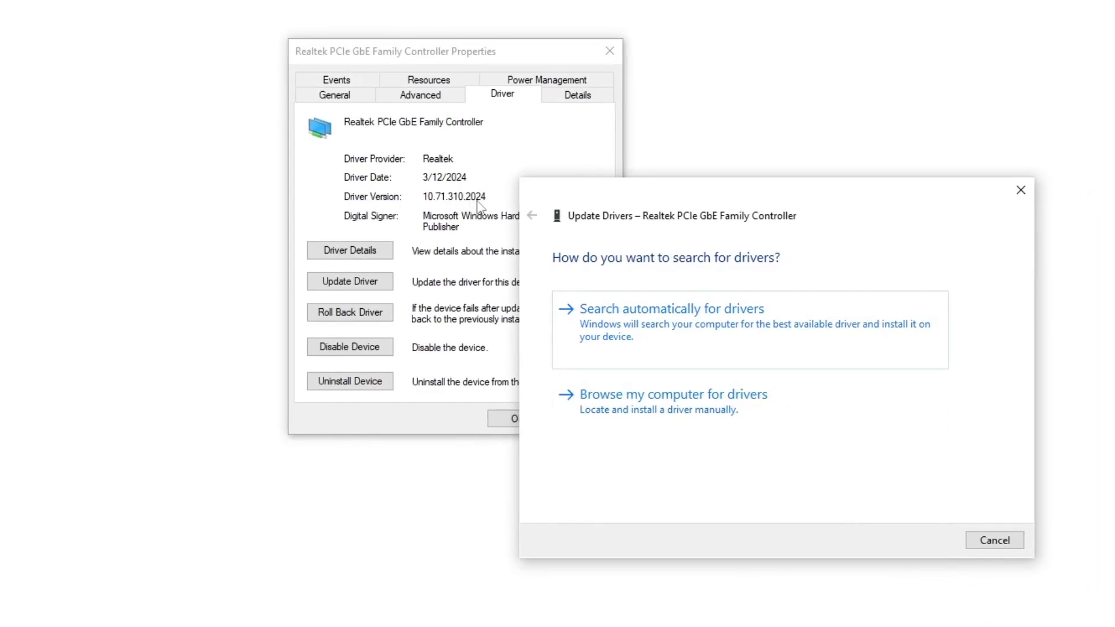
mouse_move(561, 297)
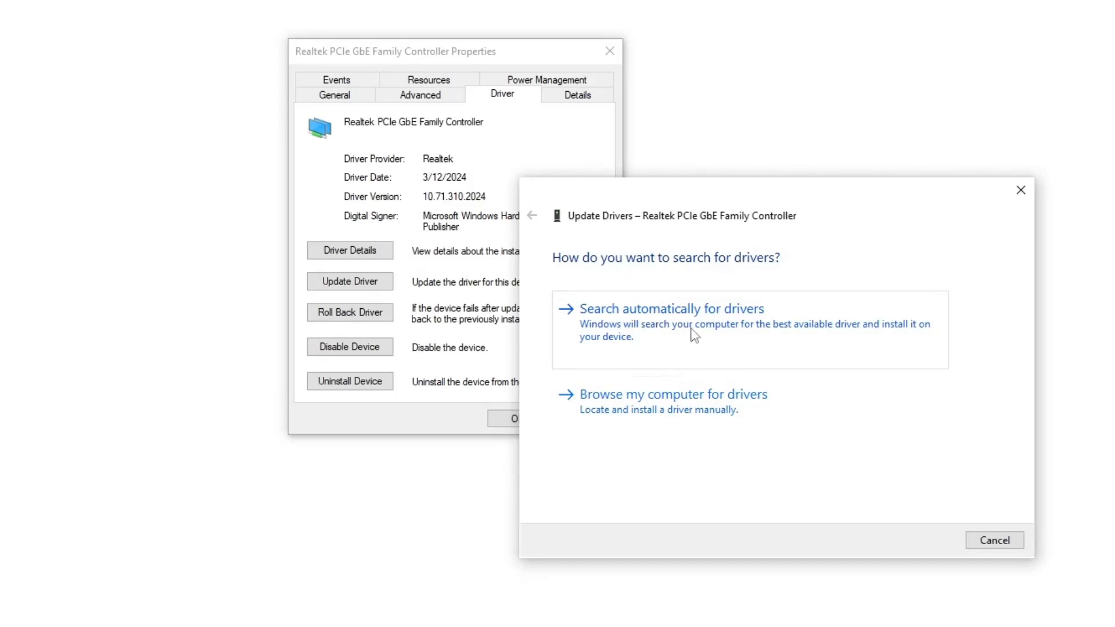
left_click(671, 308)
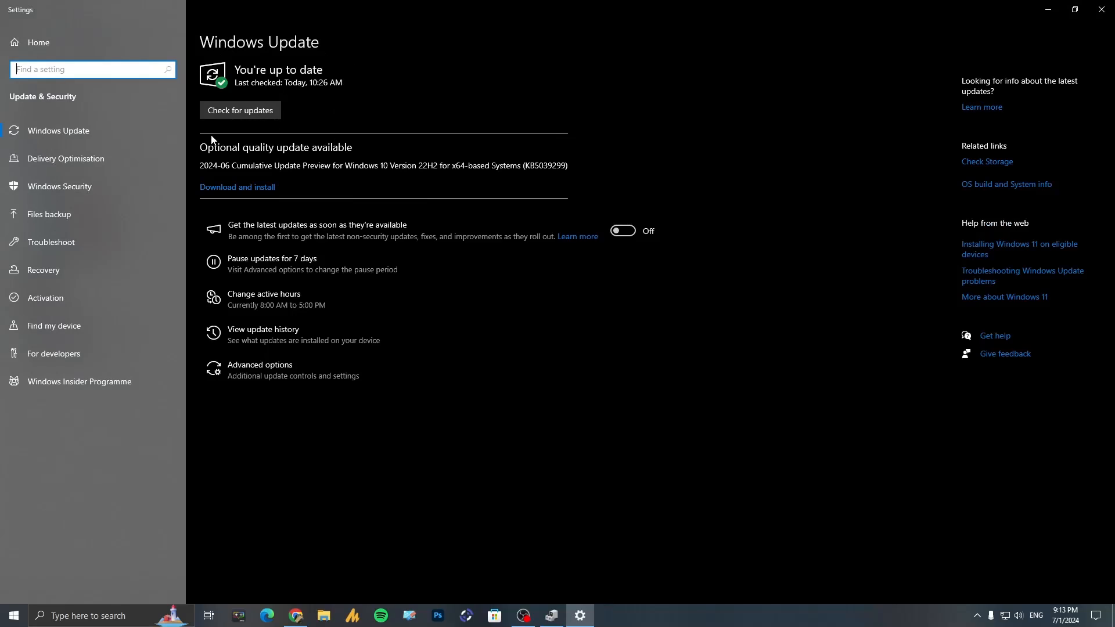
mouse_move(922, 121)
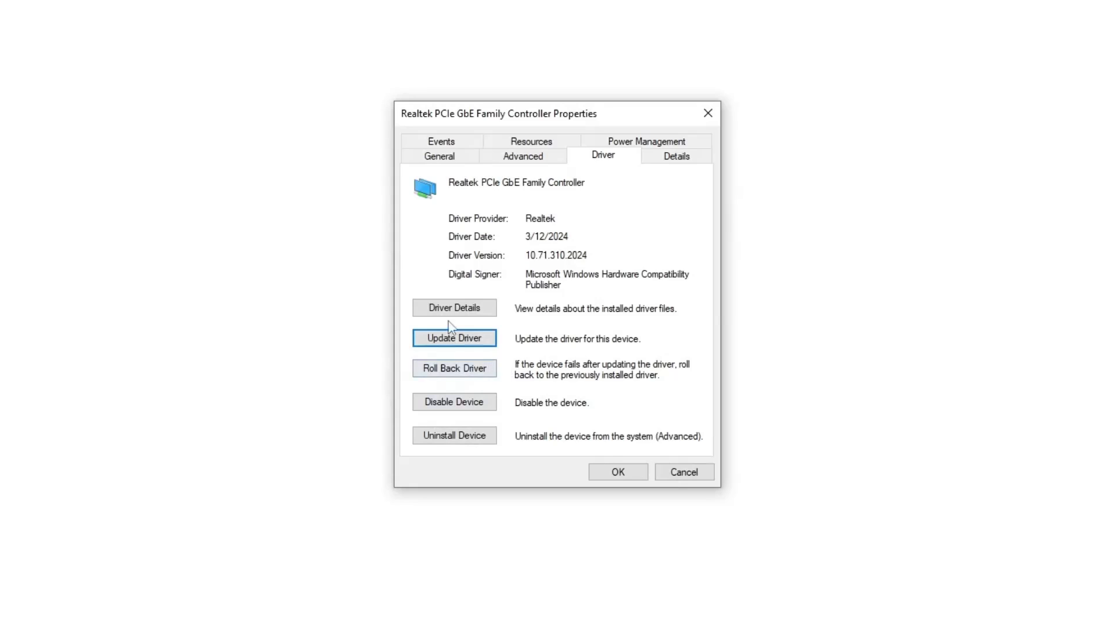
mouse_move(478, 349)
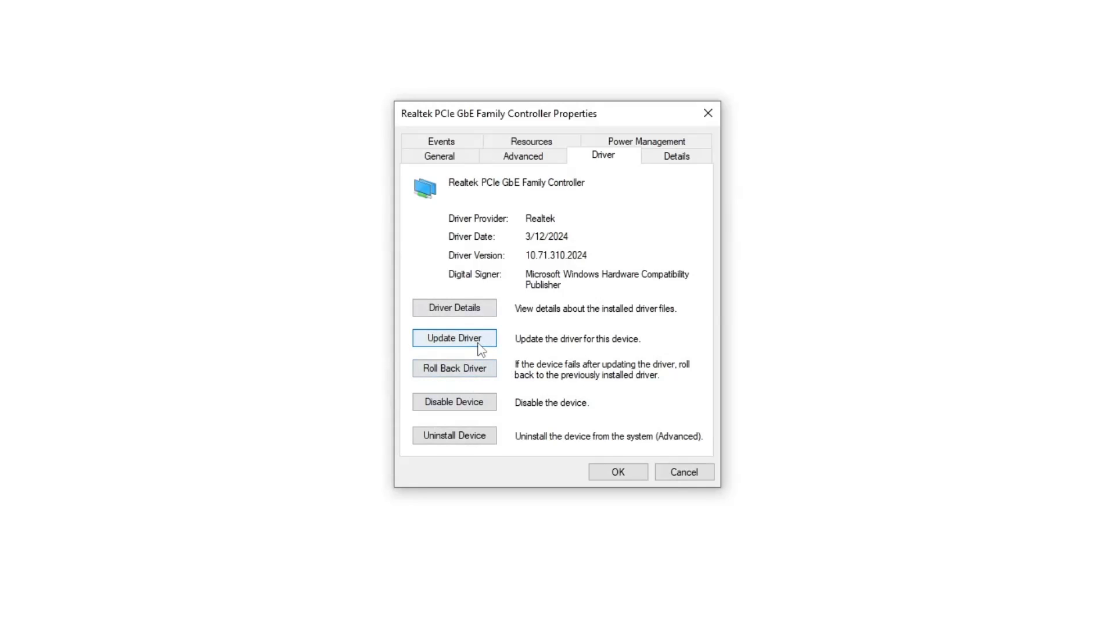
- Run Update Driver again, browse the computer, and pick from available drivers list
left_click(453, 338)
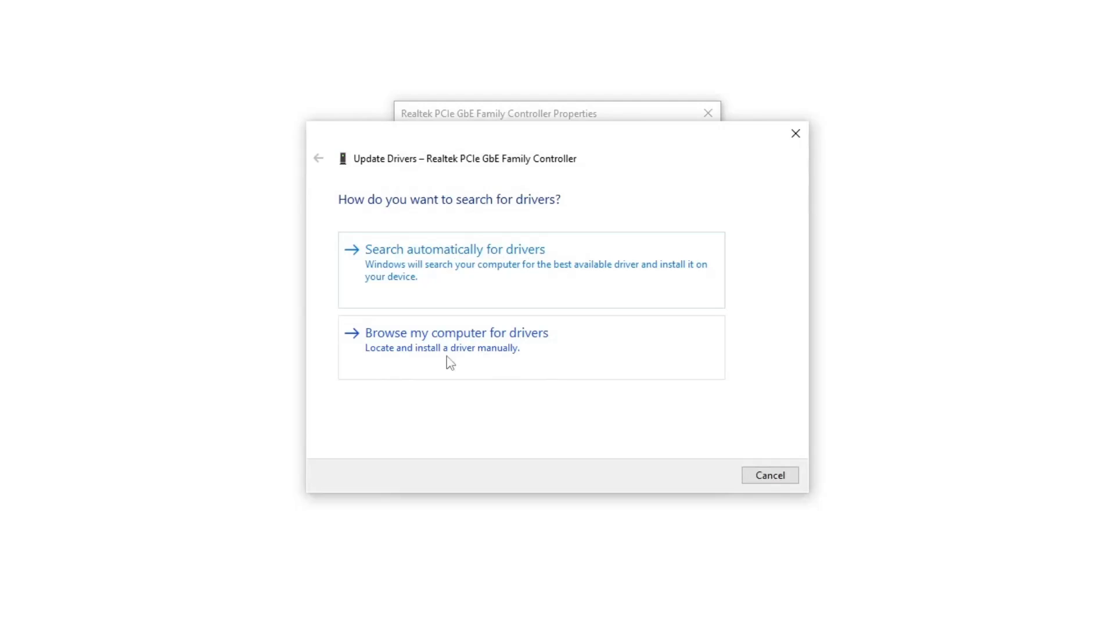
left_click(455, 332)
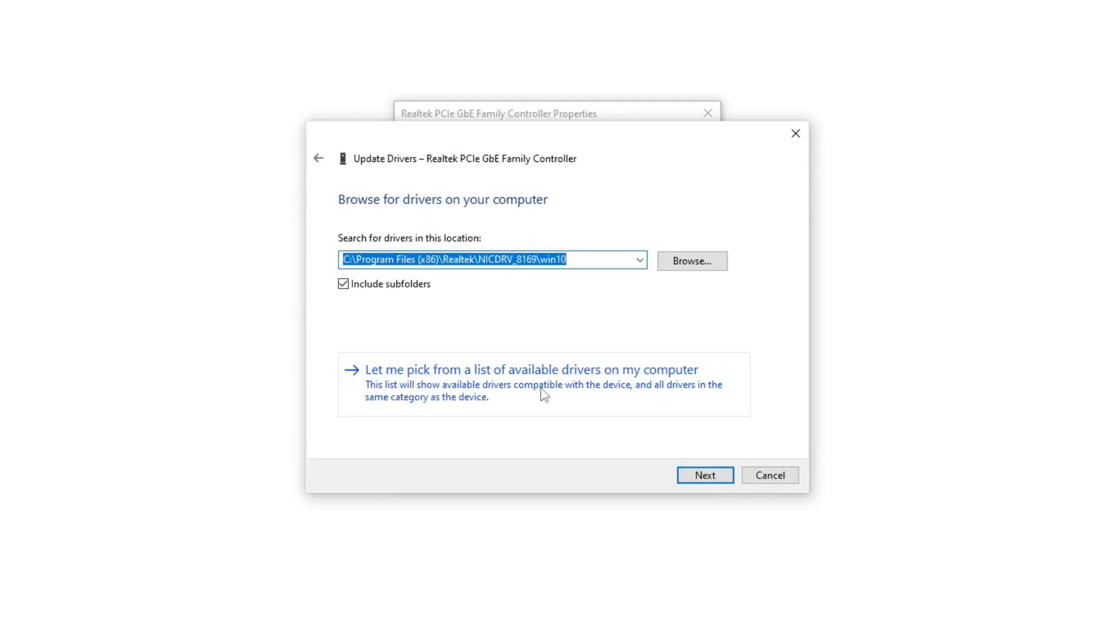
mouse_move(656, 391)
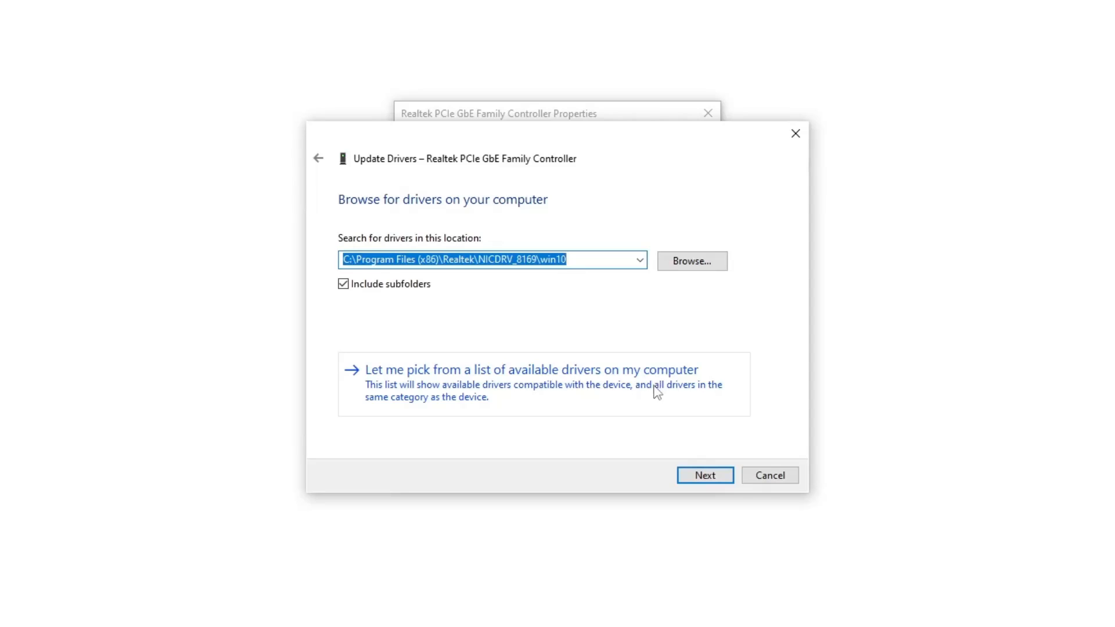
left_click(529, 370)
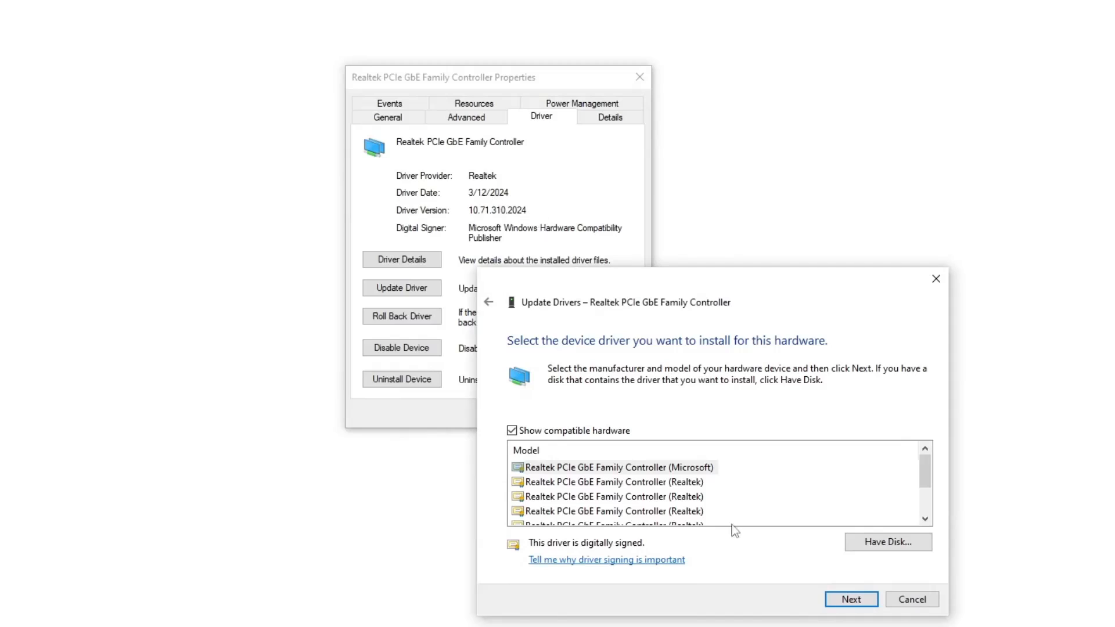
- Select Realtek(R) PCI(e) Ethernet Controller version 10.71.310.2024 from the model list and install it
left_click(665, 511)
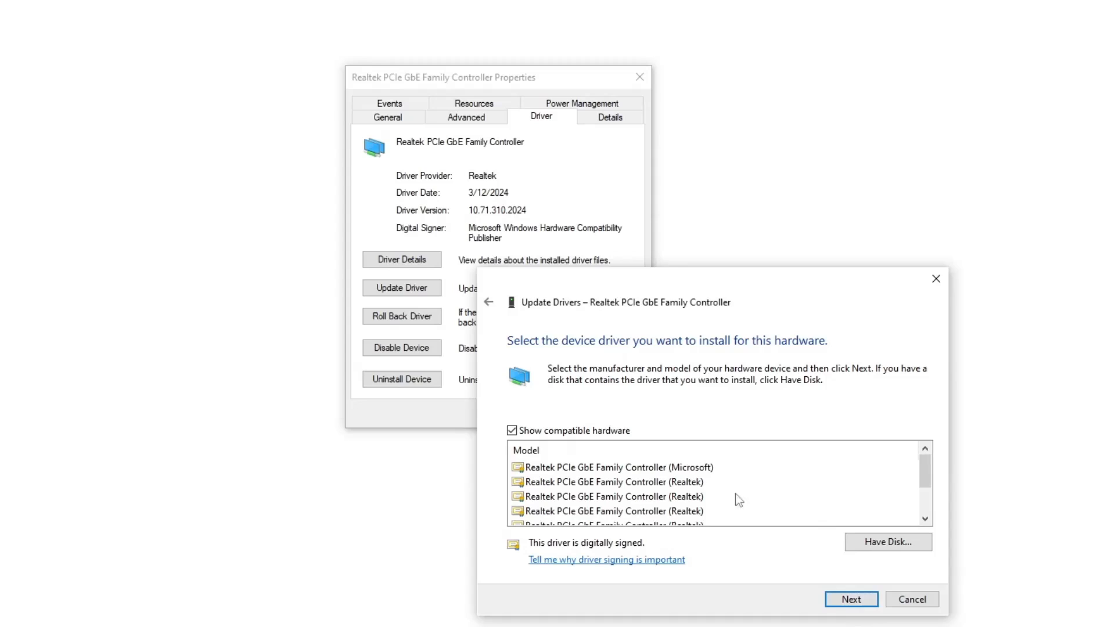
scroll("down", 3)
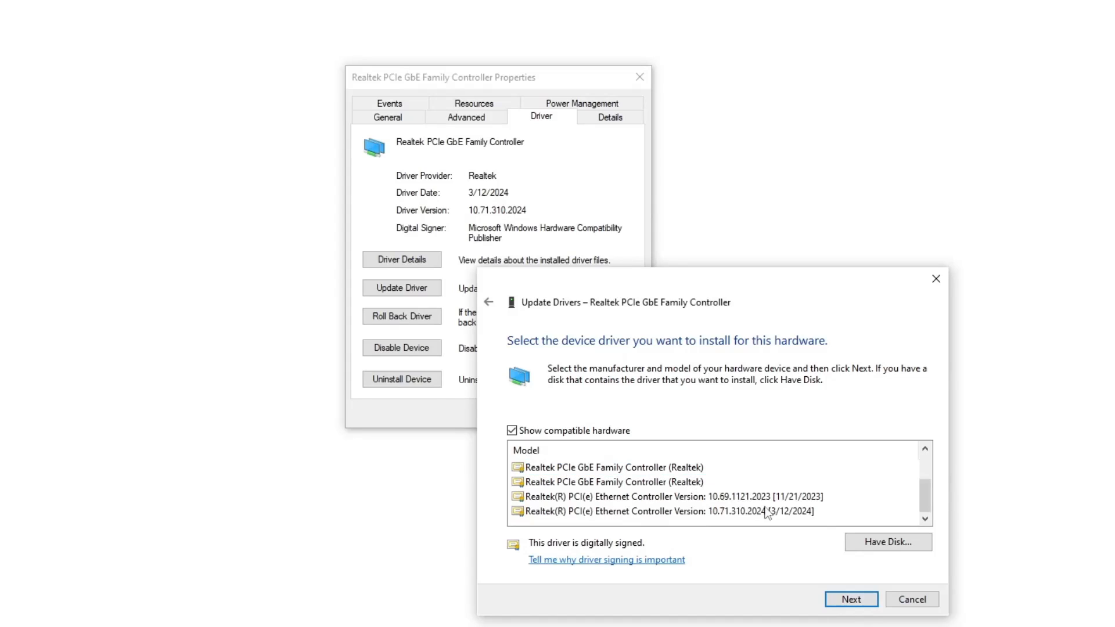
left_click(850, 599)
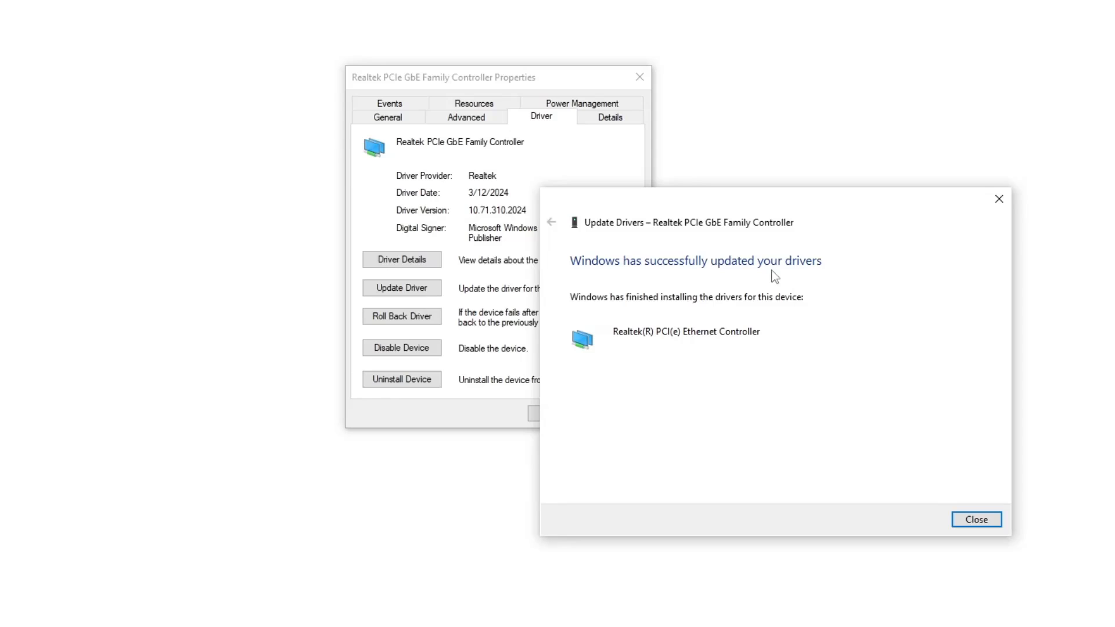
- Close the driver update success message and the Realtek controller's Properties dialog
left_click(975, 519)
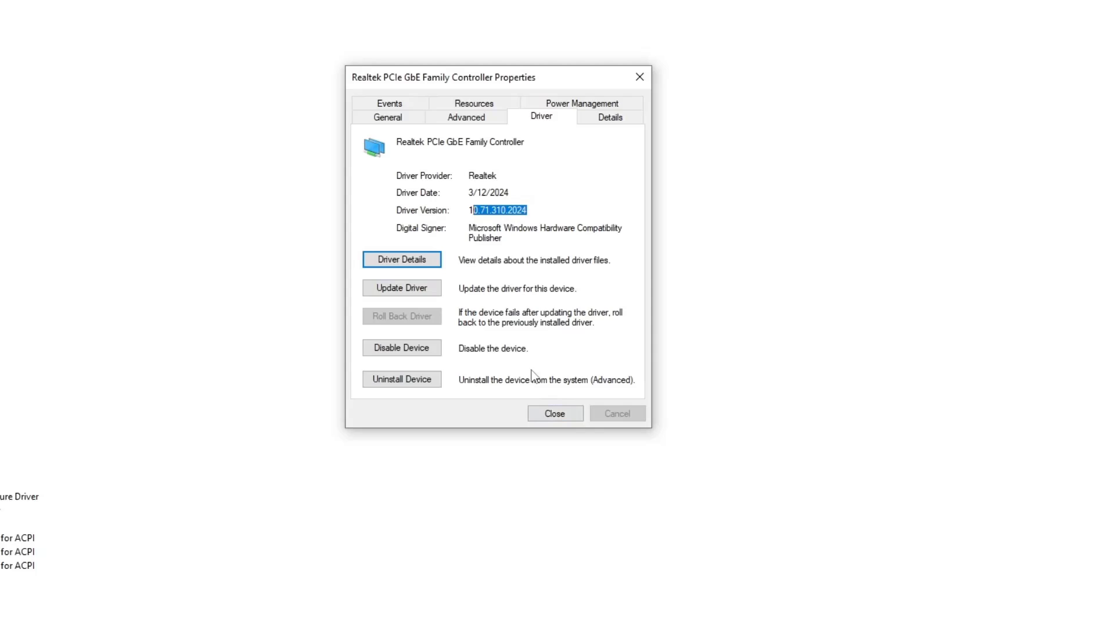
mouse_move(401, 379)
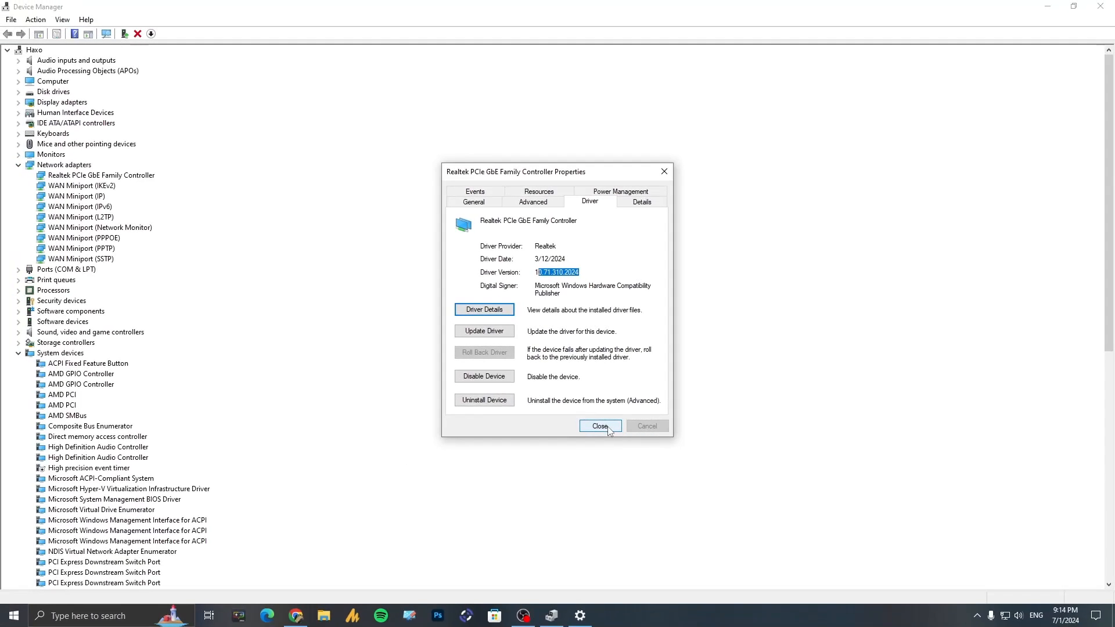
left_click(600, 425)
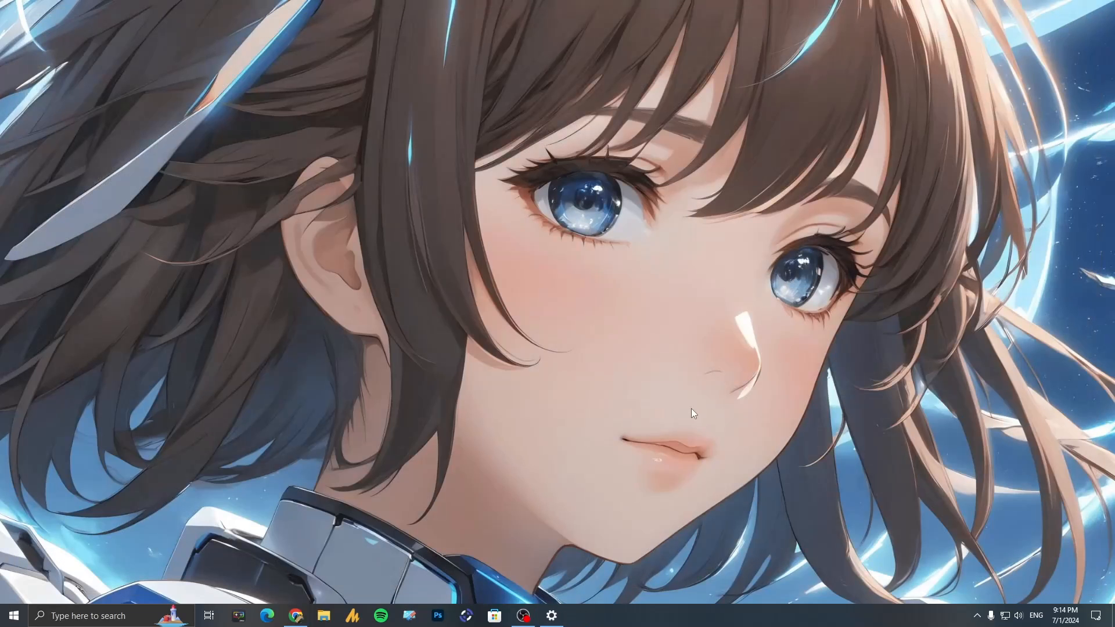
mouse_move(690, 416)
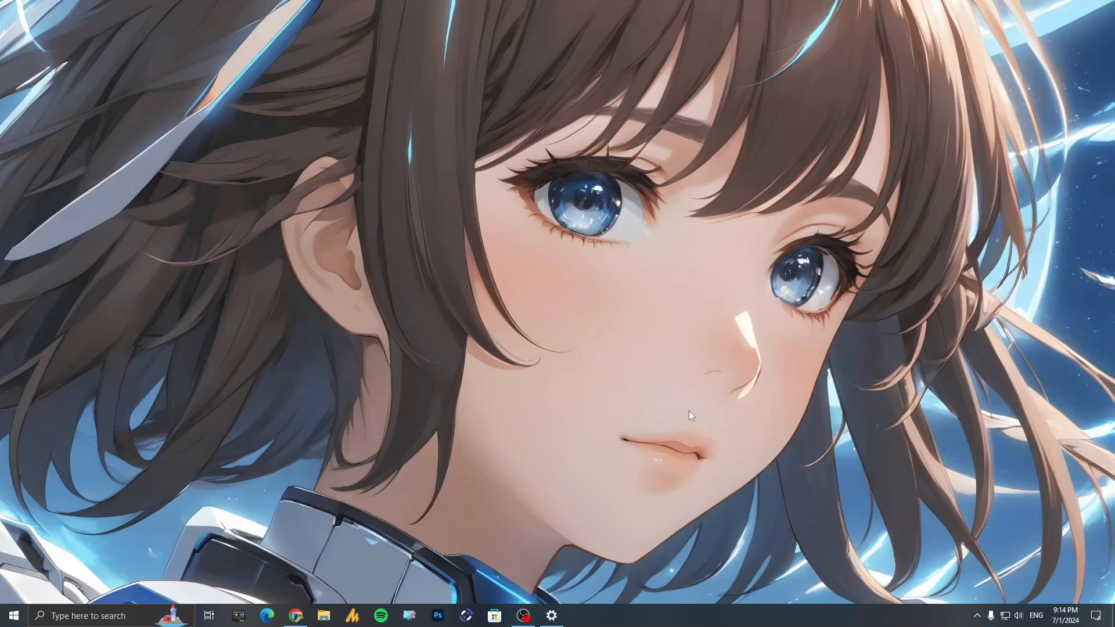
mouse_move(678, 454)
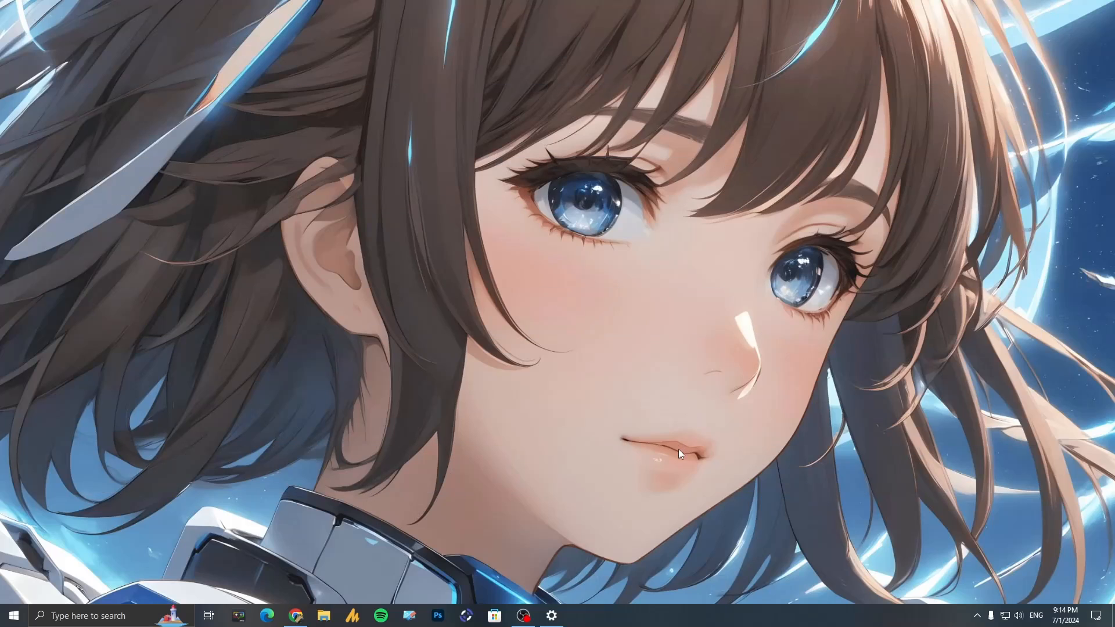